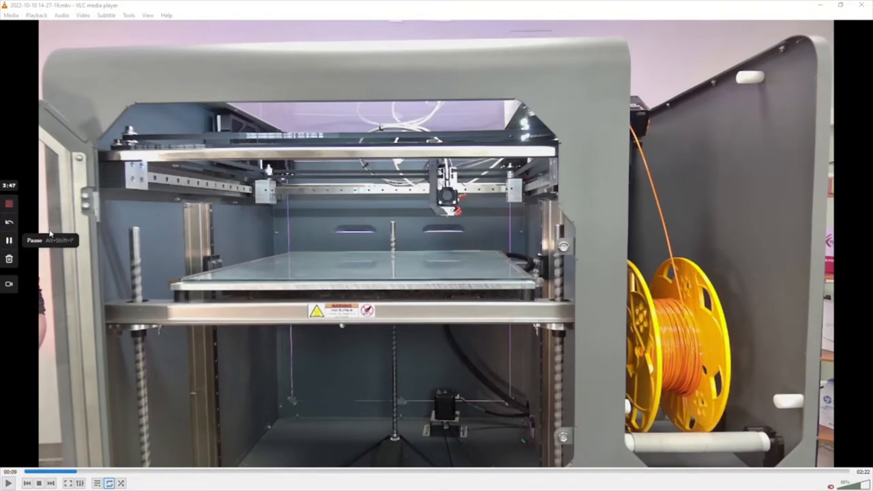
click(188, 471)
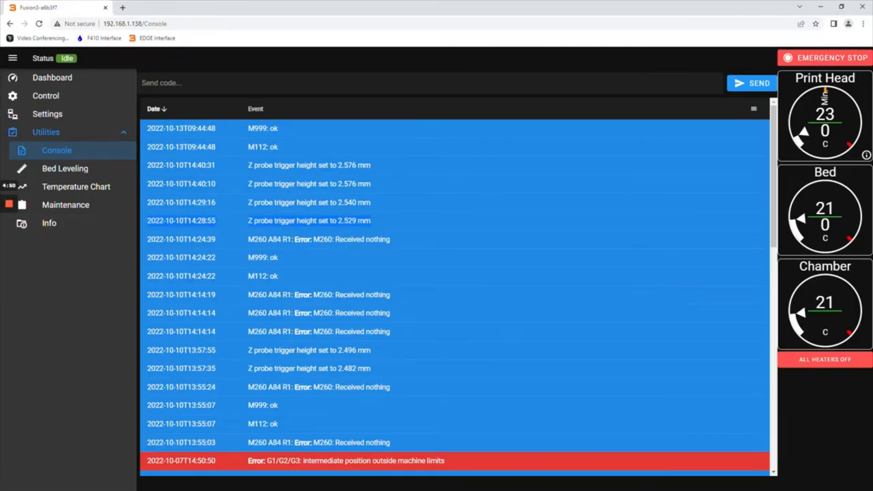
mouse_move(405, 229)
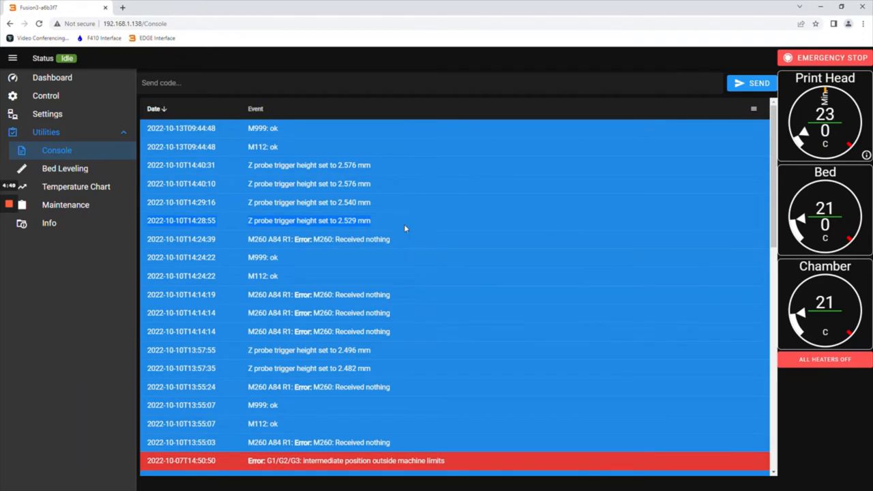
mouse_move(542, 220)
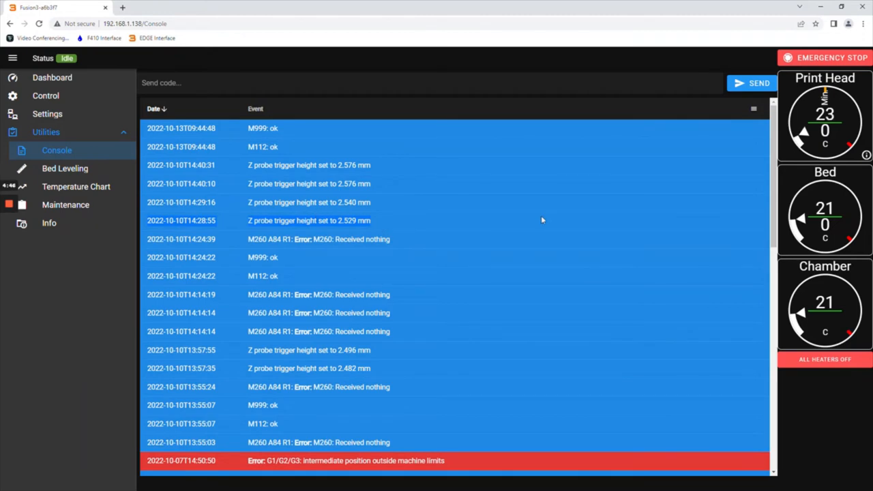
mouse_move(407, 229)
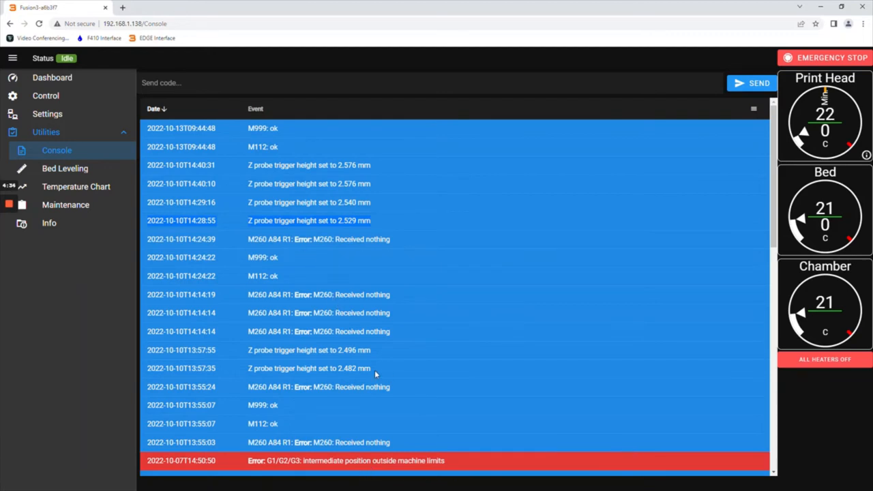
mouse_move(357, 257)
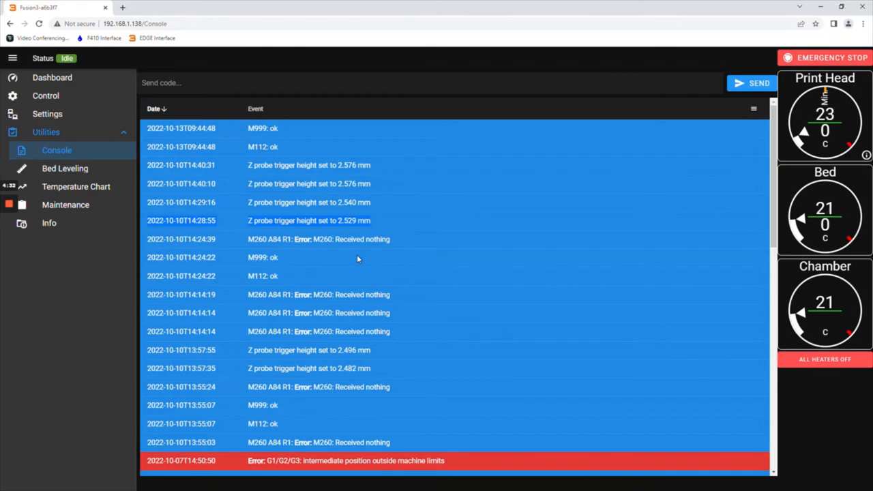
mouse_move(360, 257)
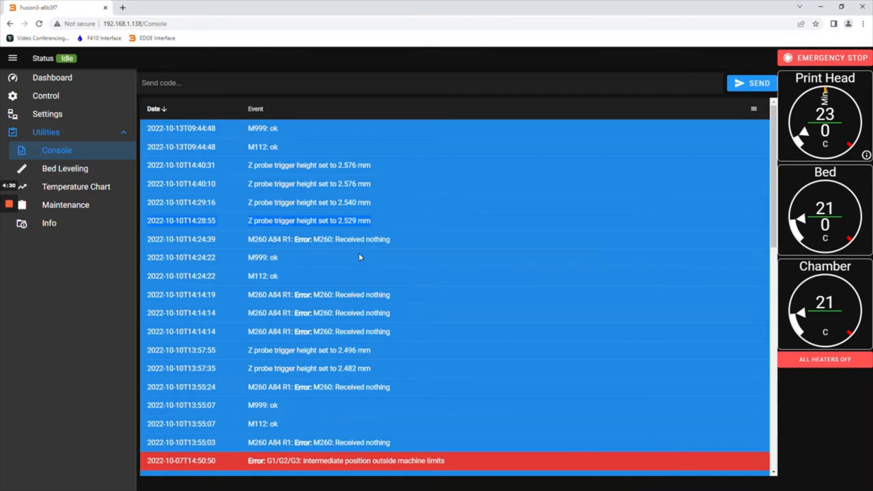
mouse_move(458, 199)
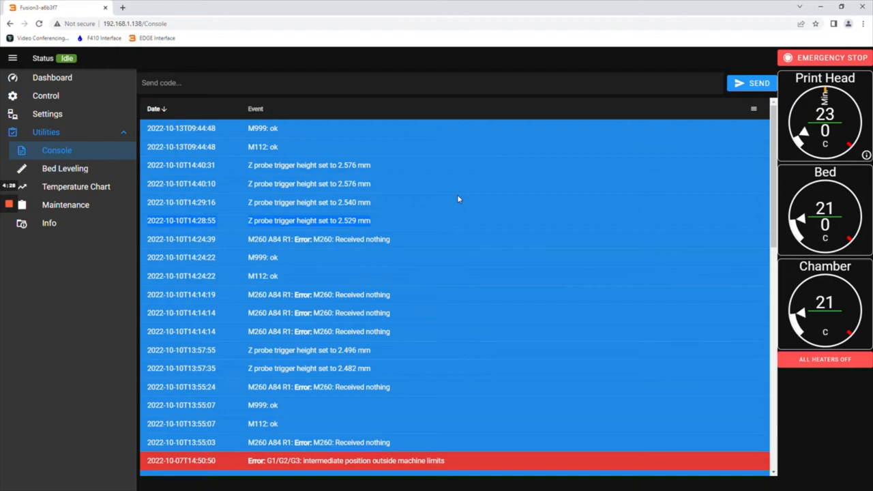
key(alt+tab)
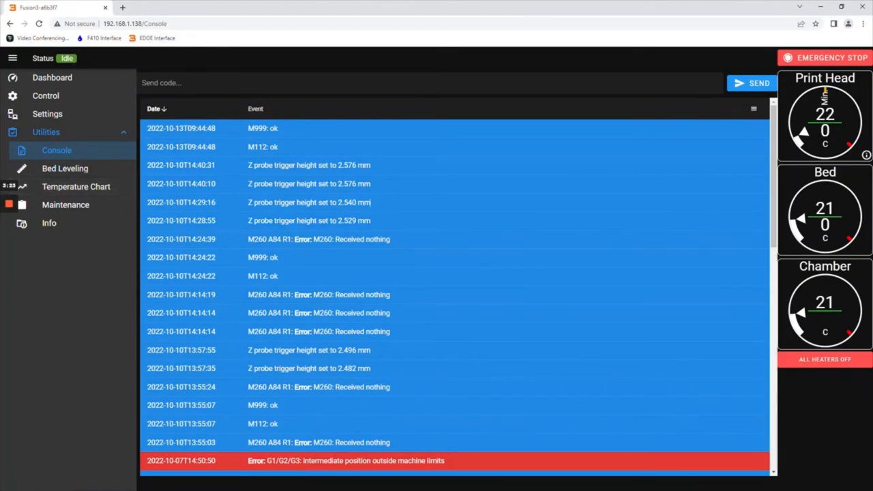
mouse_move(570, 199)
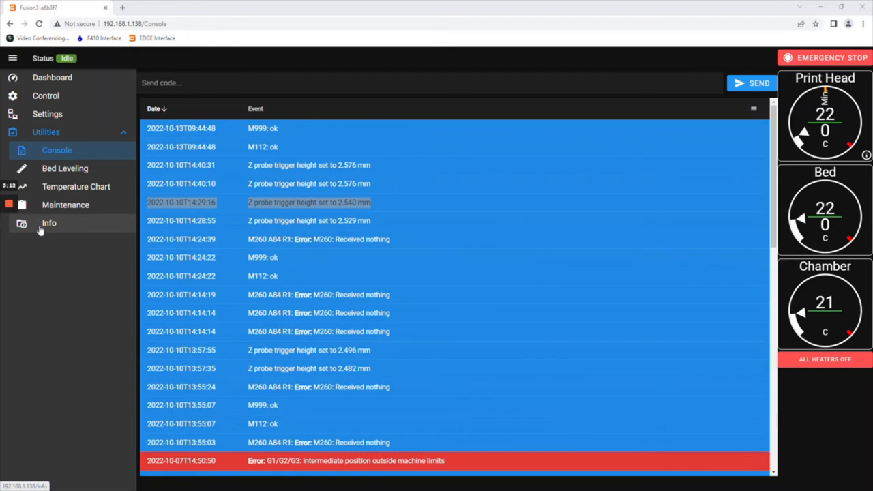
mouse_move(398, 198)
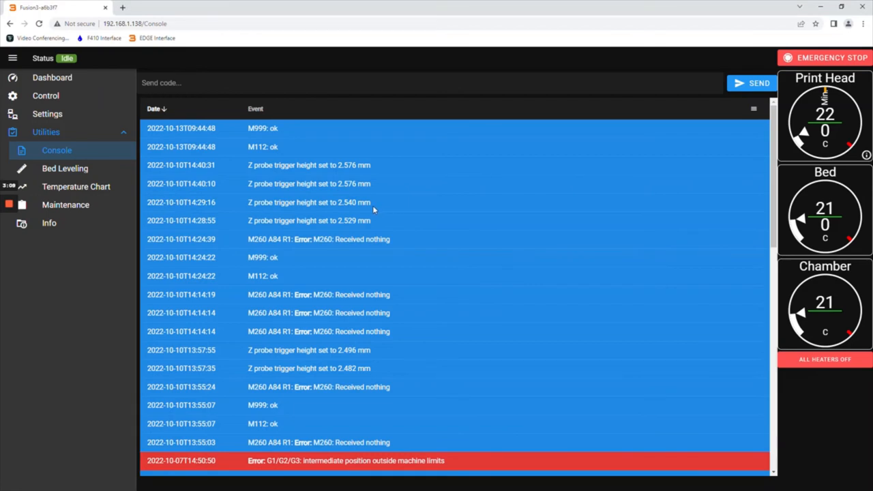
mouse_move(373, 210)
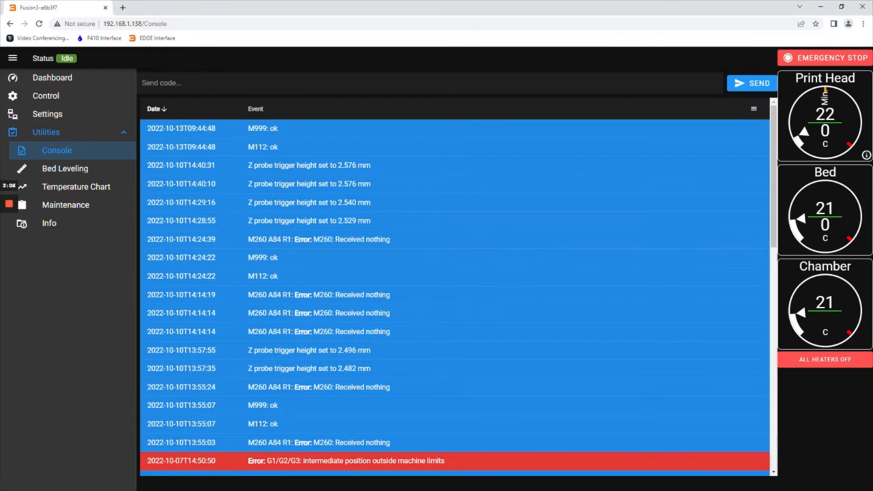